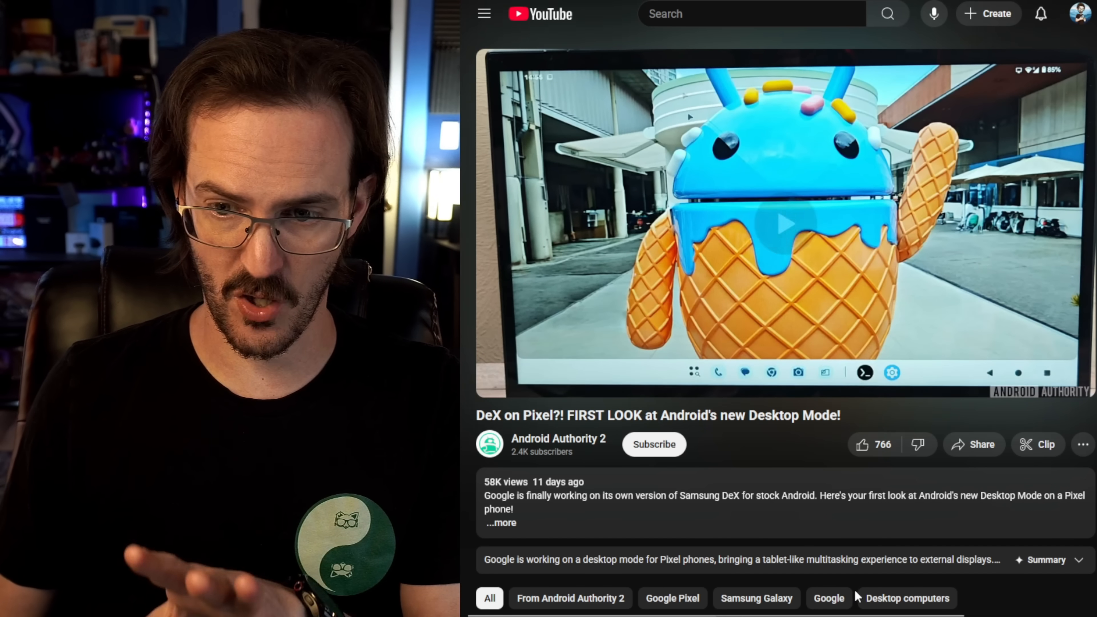
Step: Resume playback of the Android Desktop Mode first-look video from around 0:45
left_click(785, 224)
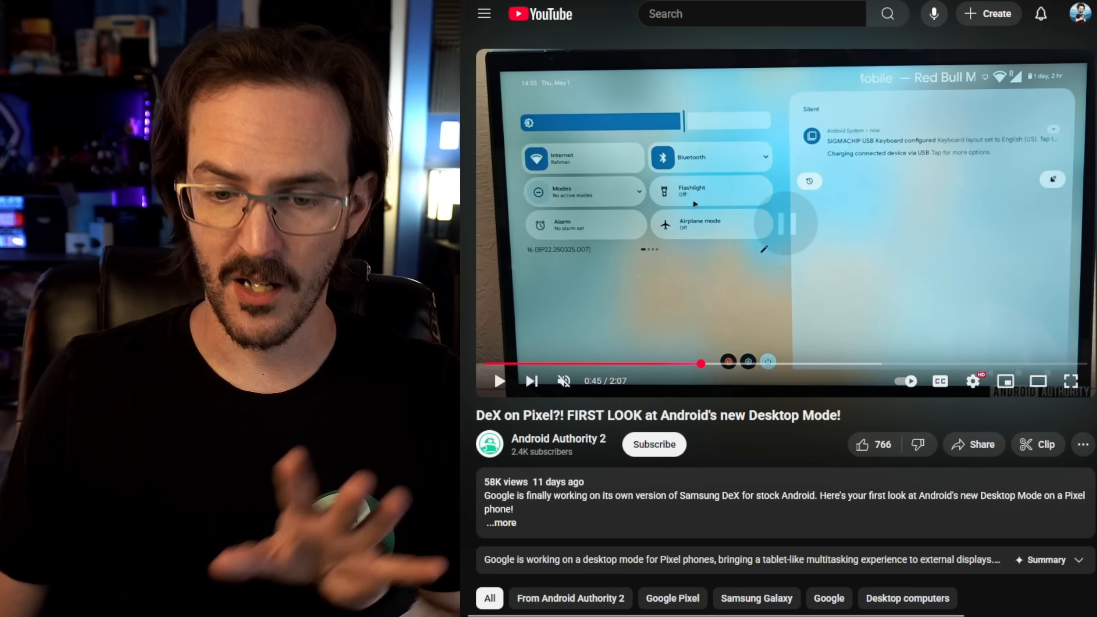